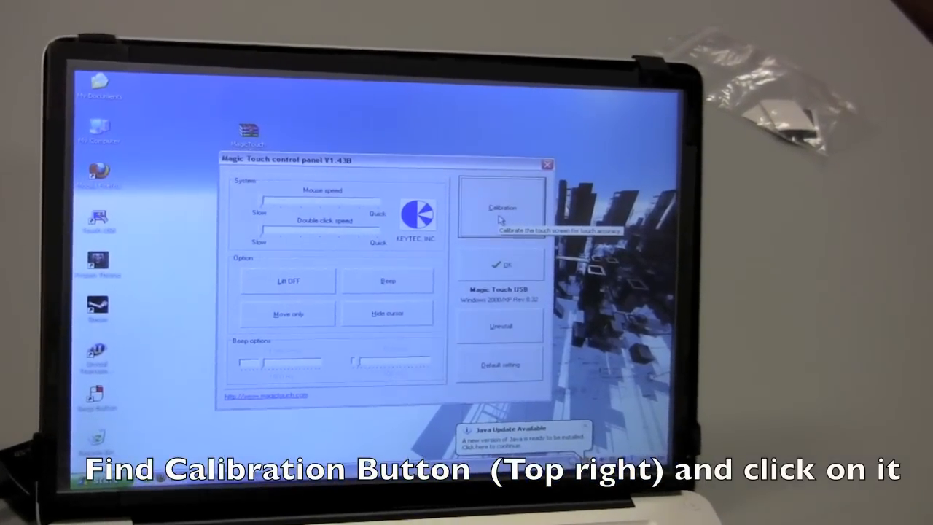
# - Open the Calibration section of the Magic Touch control panel
pyautogui.click(501, 208)
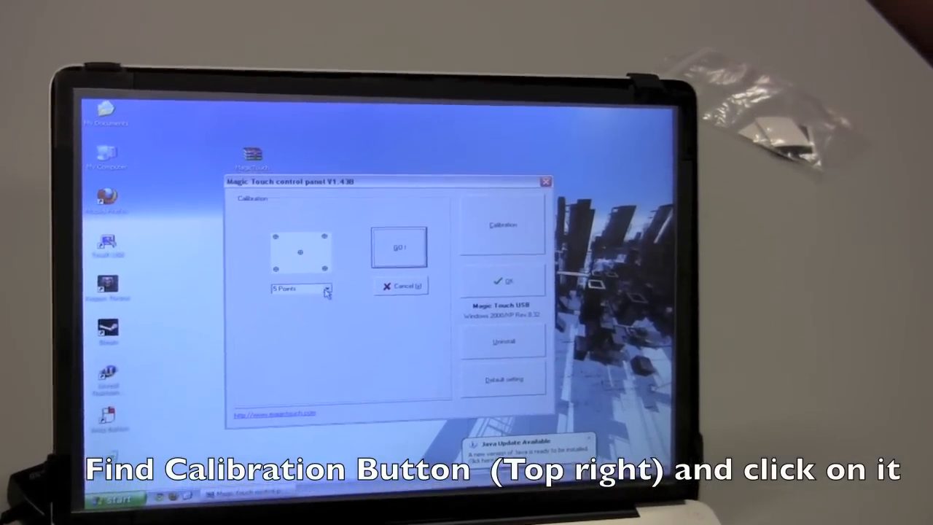
# - Select 5 Points calibration and launch the full-screen calibration target with GO!
pyautogui.click(300, 290)
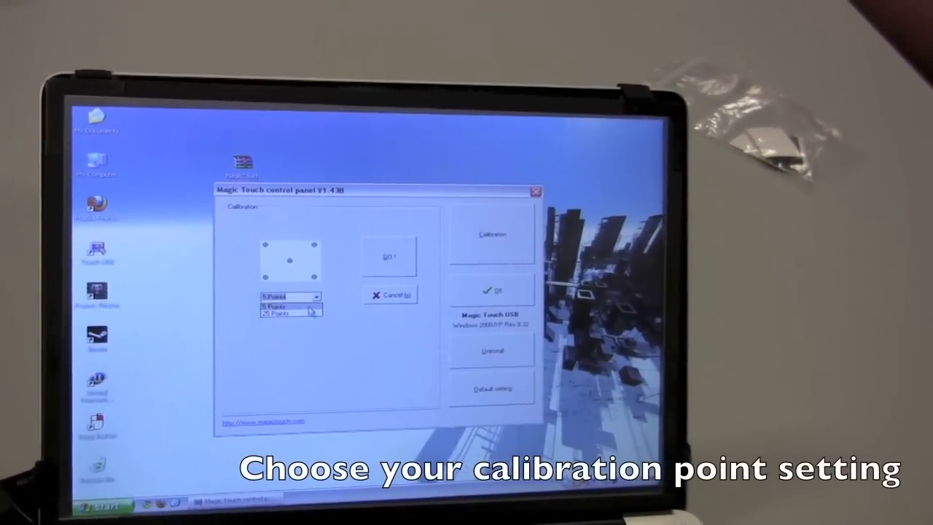
pyautogui.click(288, 306)
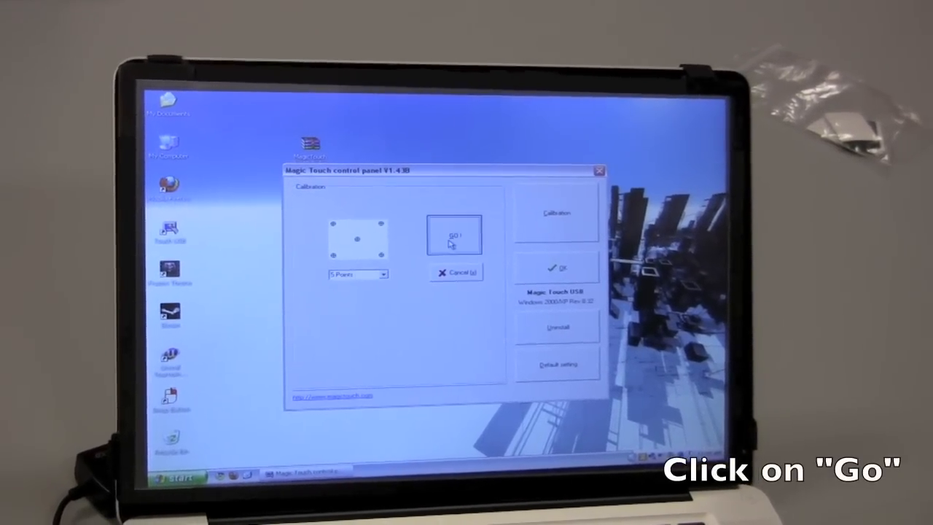
pyautogui.click(455, 234)
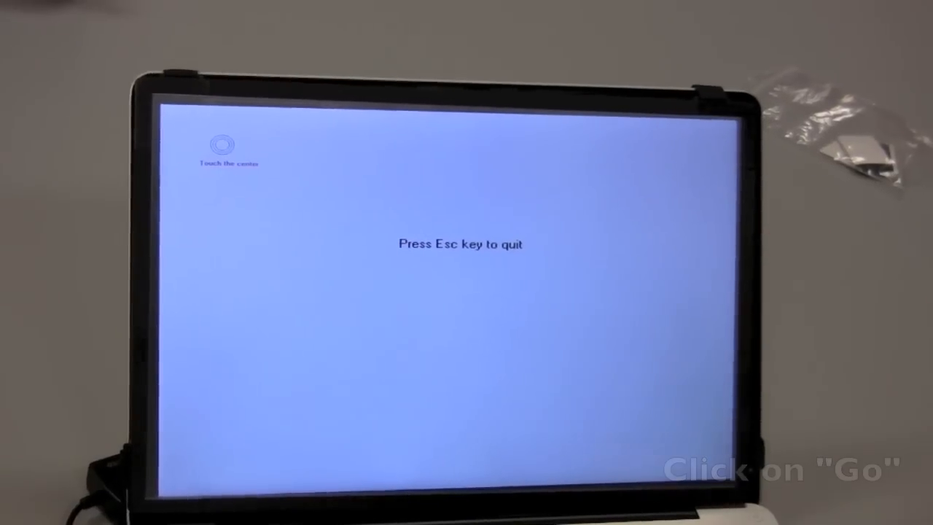